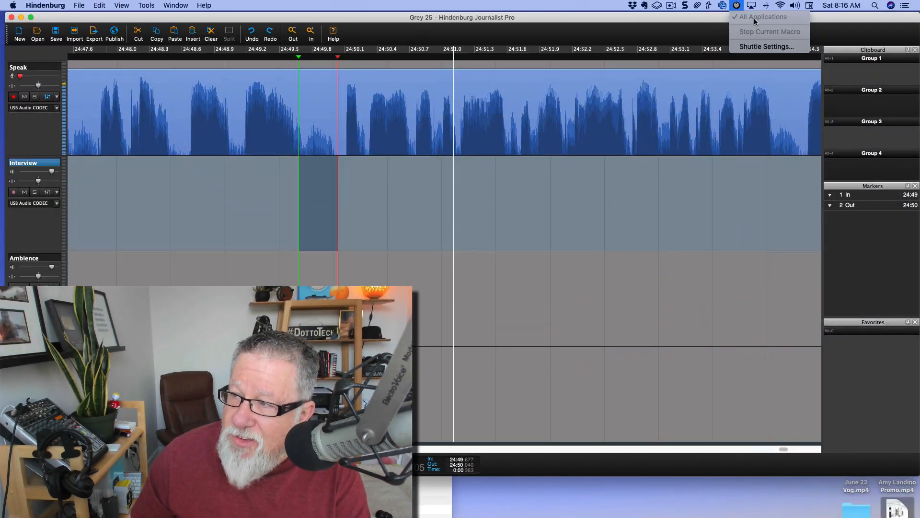
{"action": "mouse_move", "coordinate": [766, 46]}
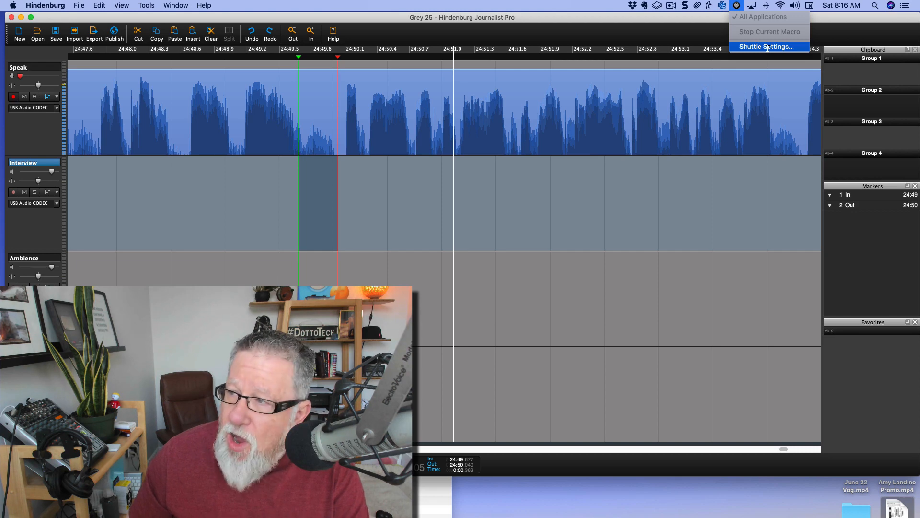
Step: Jog the Speak track's playhead back to about 24:27.8, keeping the In/Out markers
{"action": "left_click", "coordinate": [765, 46]}
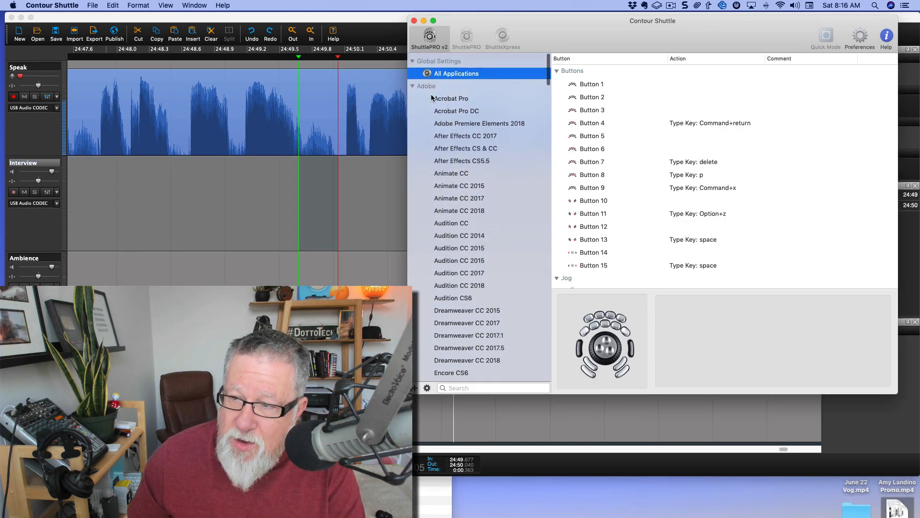
{"action": "left_click", "coordinate": [412, 85]}
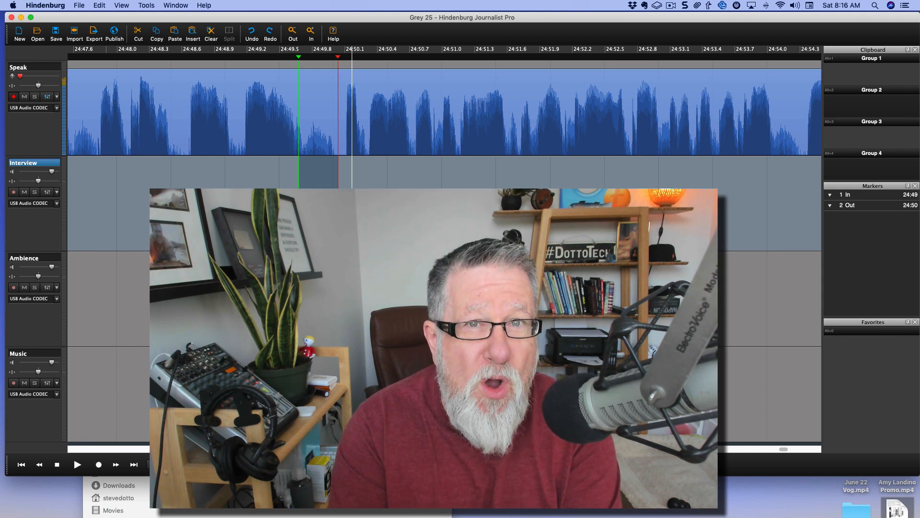
{"action": "left_click", "coordinate": [99, 464]}
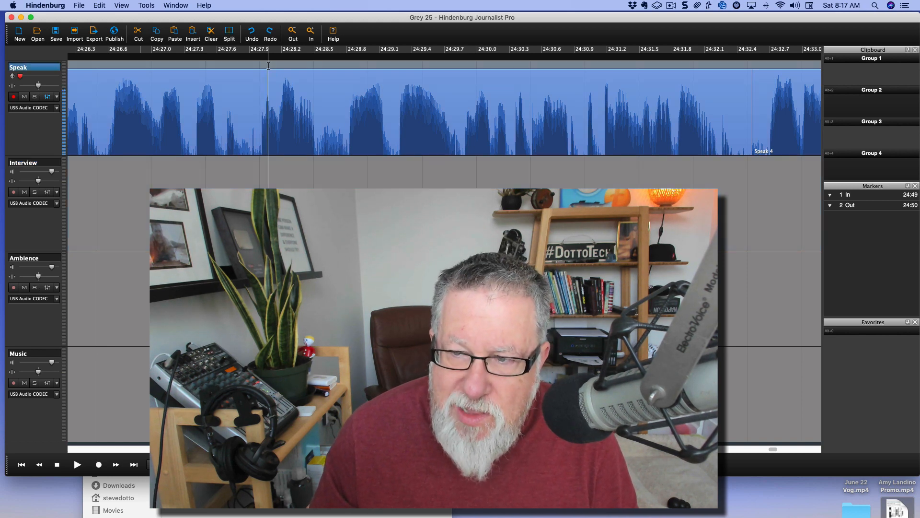
Step: Mark In and Out points around 24:28.5 and 24:28.7 on the Speak recording
{"action": "left_click", "coordinate": [99, 464]}
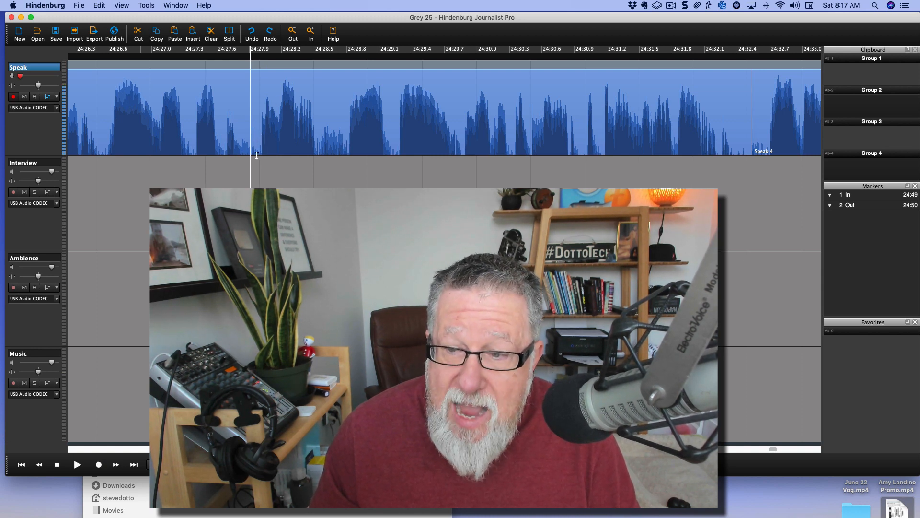
{"action": "left_click", "coordinate": [97, 463]}
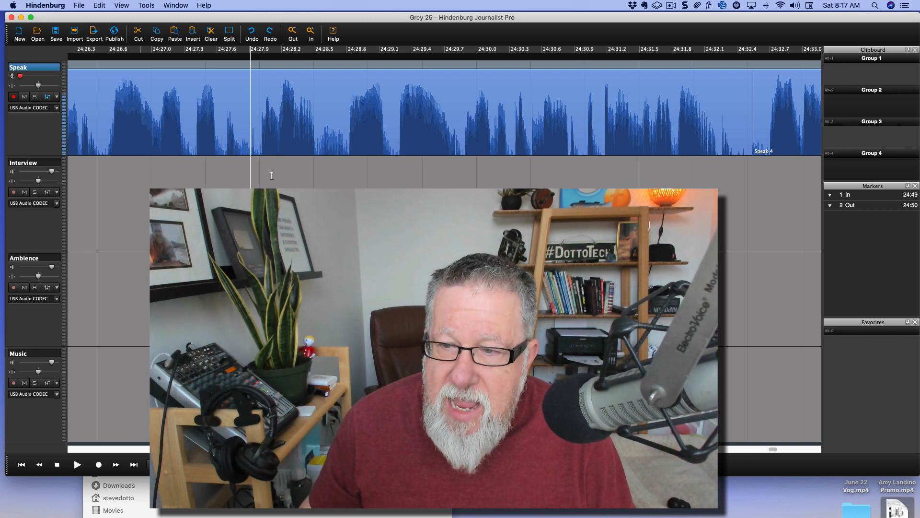
{"action": "left_click", "coordinate": [98, 464]}
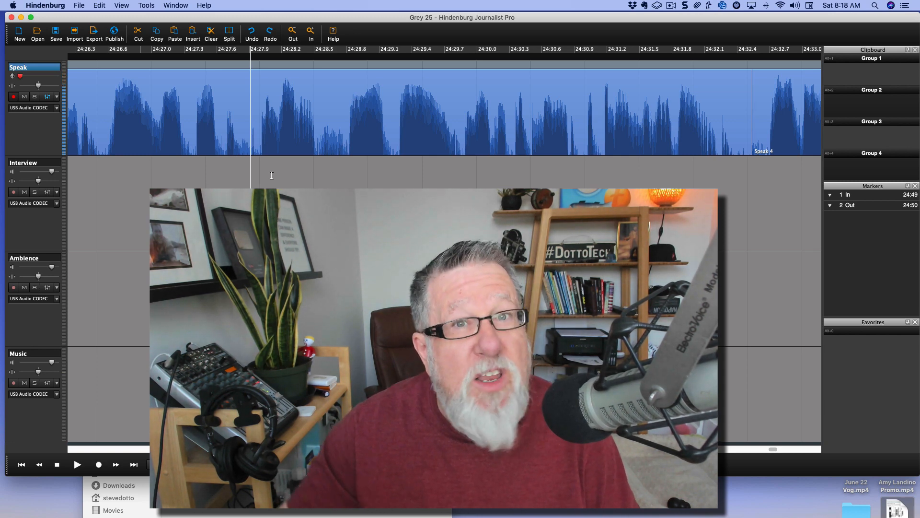
{"action": "left_click", "coordinate": [99, 464]}
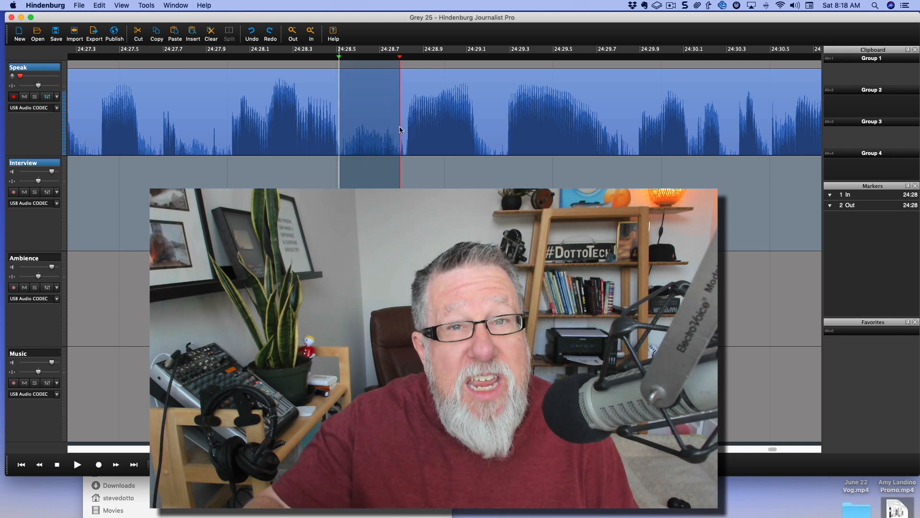
Step: Cut the marked 24:28.5–24:28.7 stretch from Speak and play back the join
{"action": "left_click", "coordinate": [97, 464]}
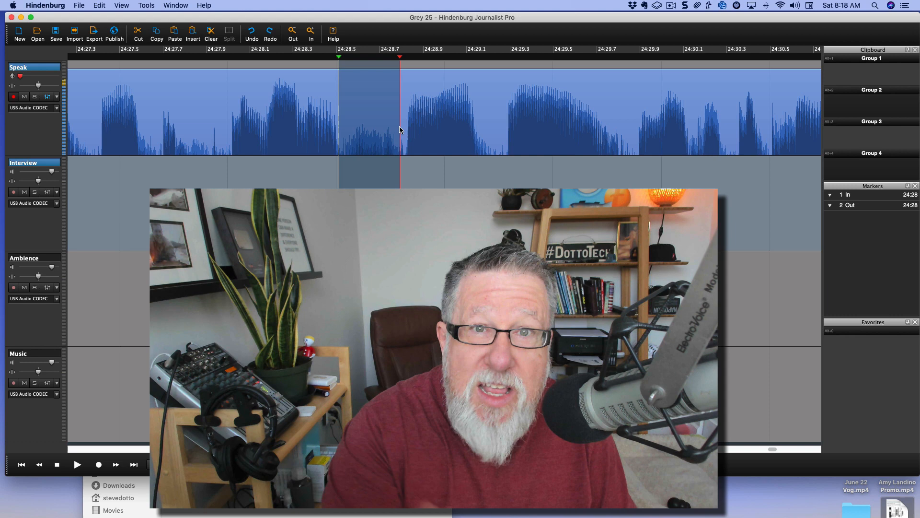
{"action": "left_click", "coordinate": [99, 464]}
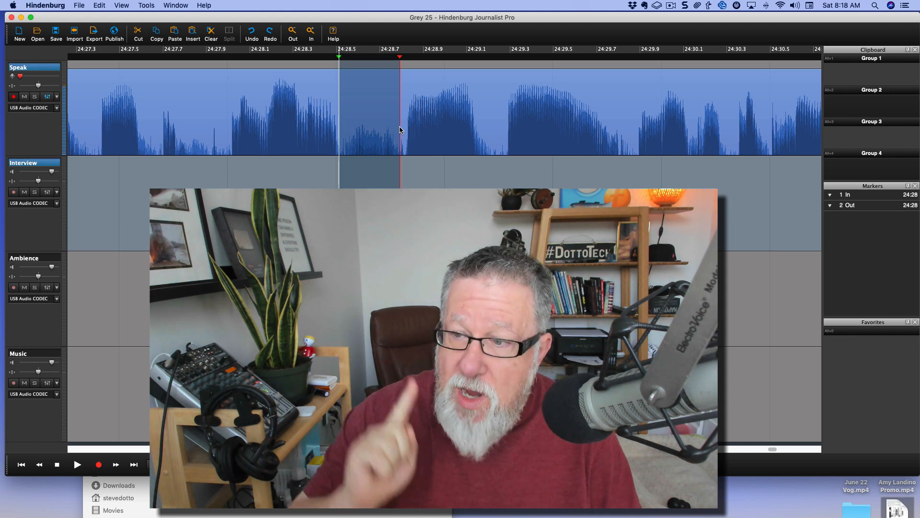
{"action": "left_click", "coordinate": [138, 34]}
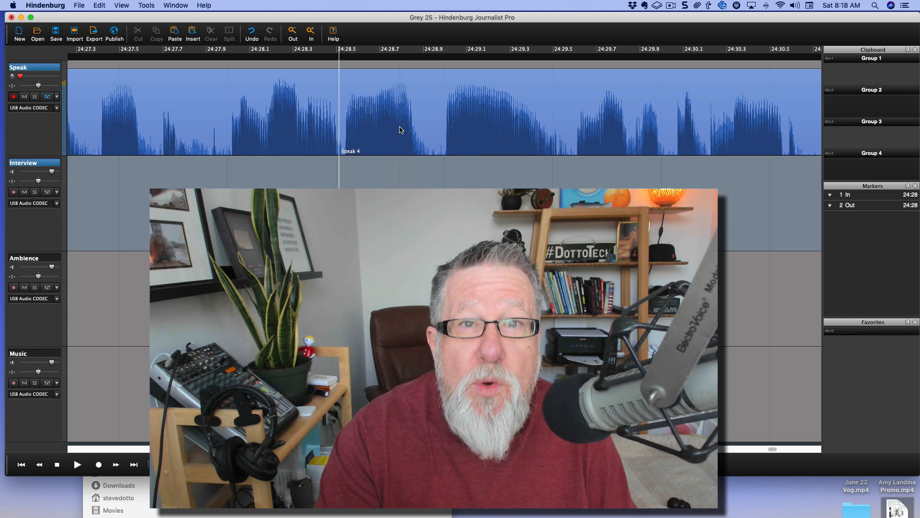
{"action": "left_click", "coordinate": [99, 464]}
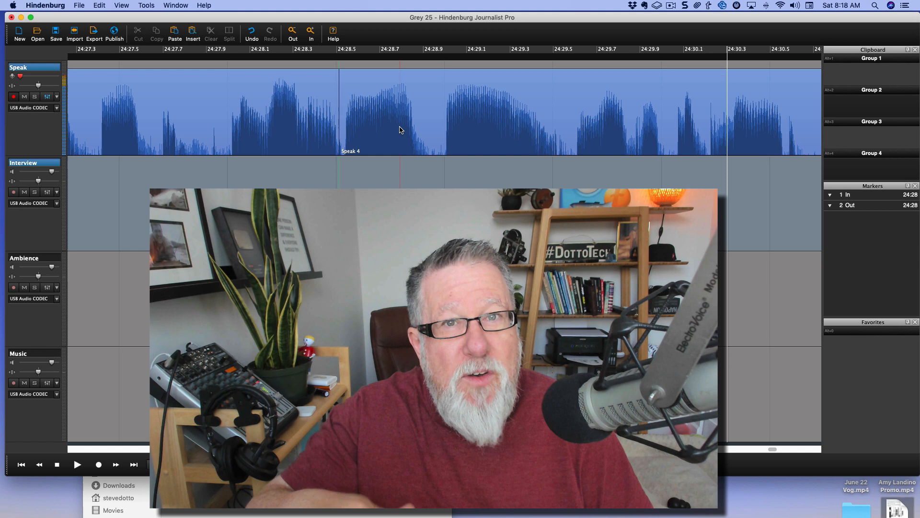
Step: Bring up the Contour Shuttle menu from the macOS menu bar
{"action": "left_click", "coordinate": [97, 464]}
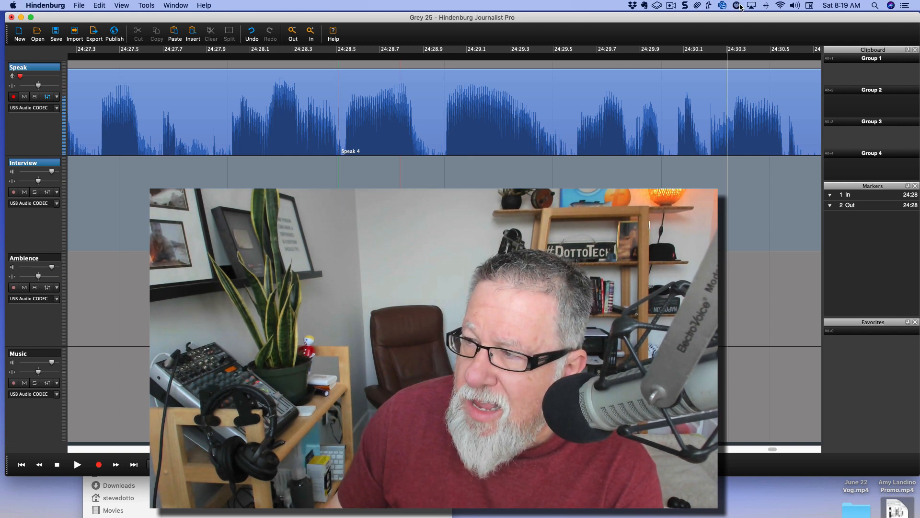
{"action": "left_click", "coordinate": [737, 5]}
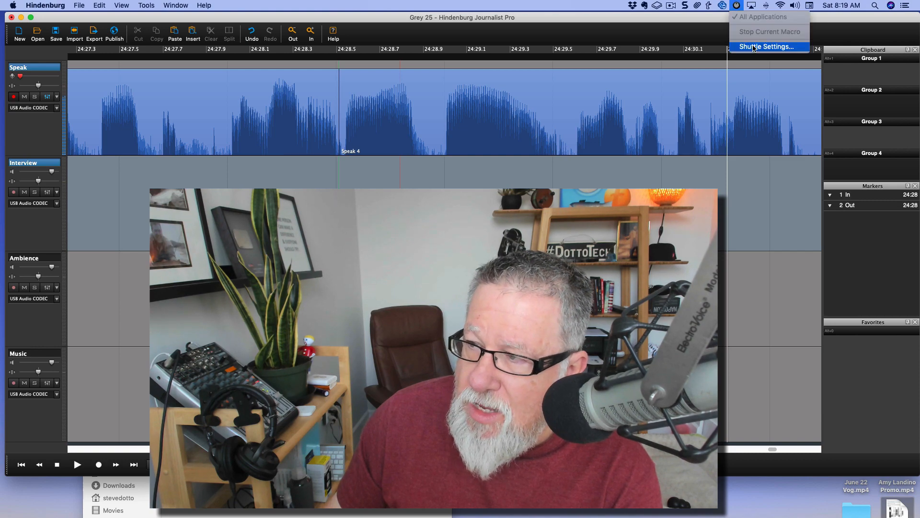
Step: Show the ShuttlePRO v2 All Applications mappings, scrolled to the Jog section
{"action": "left_click", "coordinate": [766, 46]}
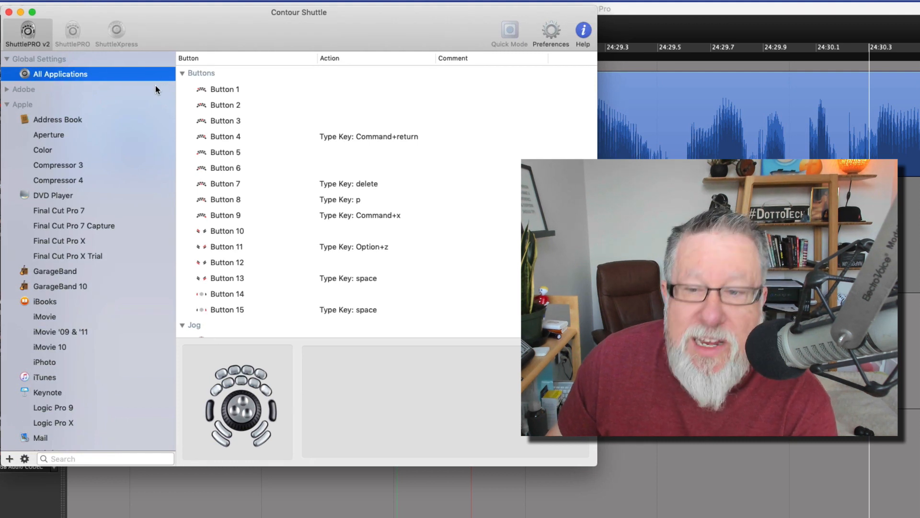
{"action": "mouse_move", "coordinate": [73, 60]}
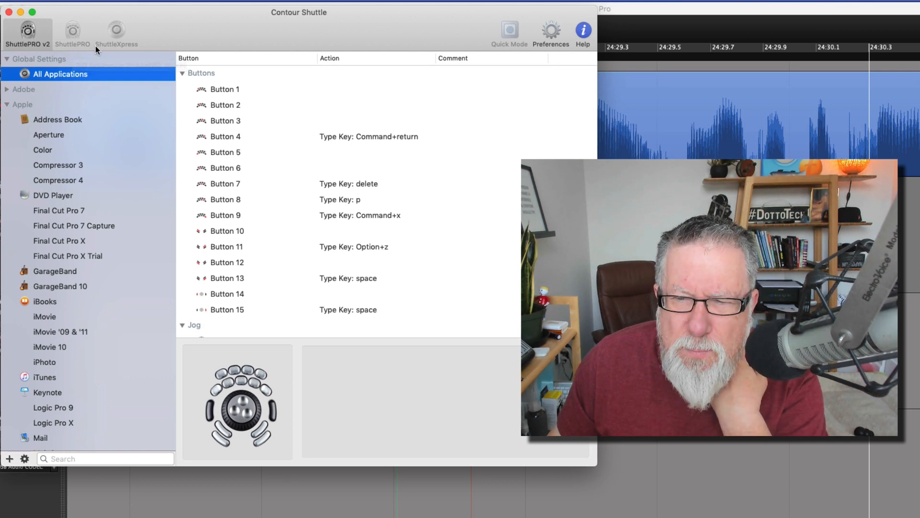
{"action": "mouse_move", "coordinate": [116, 33]}
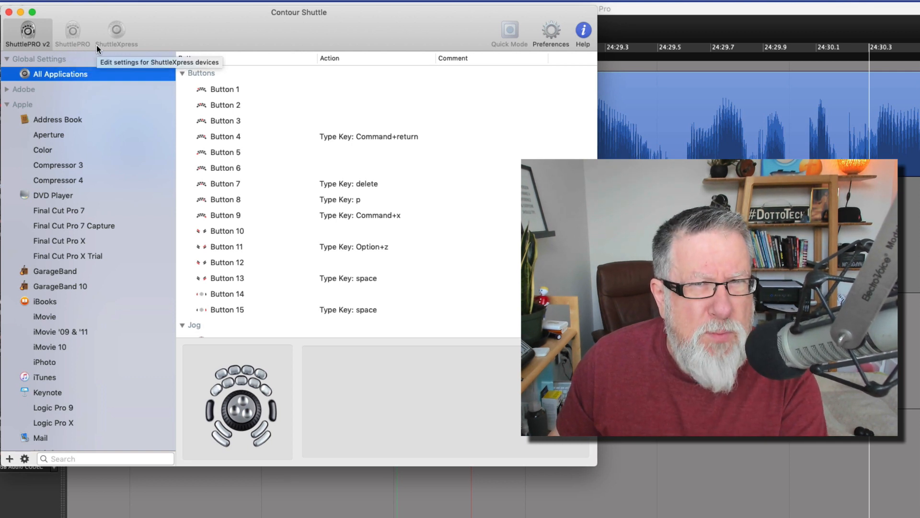
{"action": "mouse_move", "coordinate": [164, 153]}
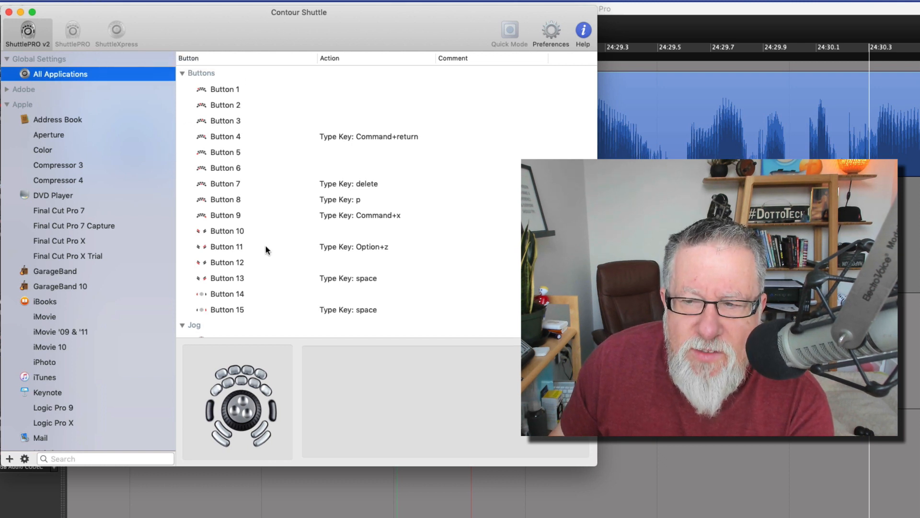
{"action": "scroll", "scroll_direction": "down", "scroll_amount": 3}
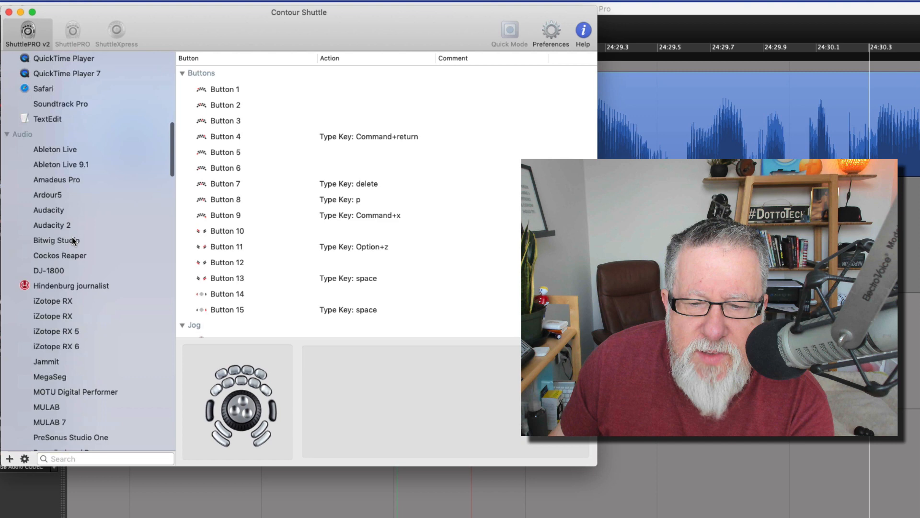
{"action": "scroll", "scroll_direction": "down", "scroll_amount": 3}
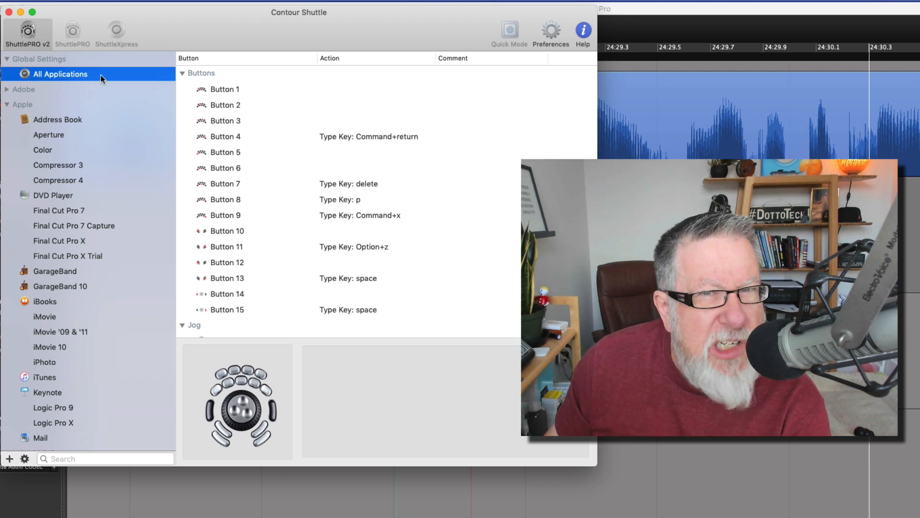
{"action": "scroll", "scroll_direction": "down", "scroll_amount": 3}
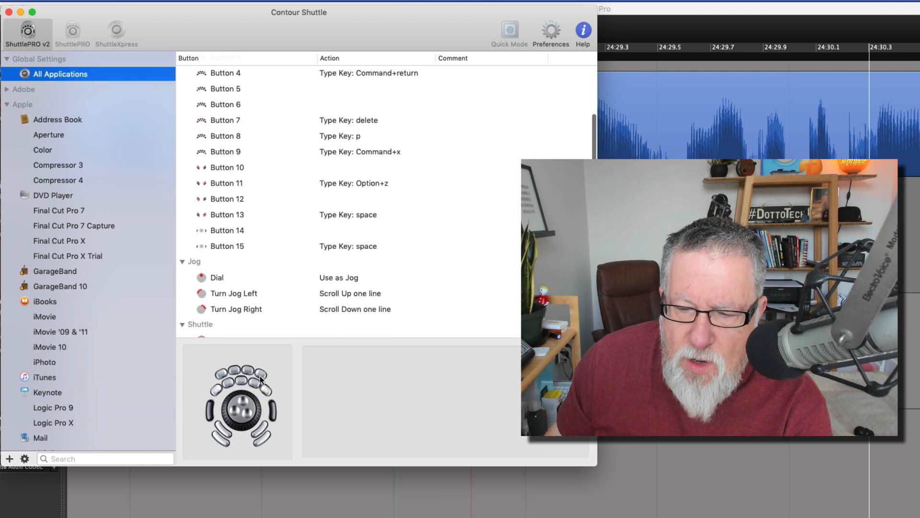
{"action": "mouse_move", "coordinate": [226, 235]}
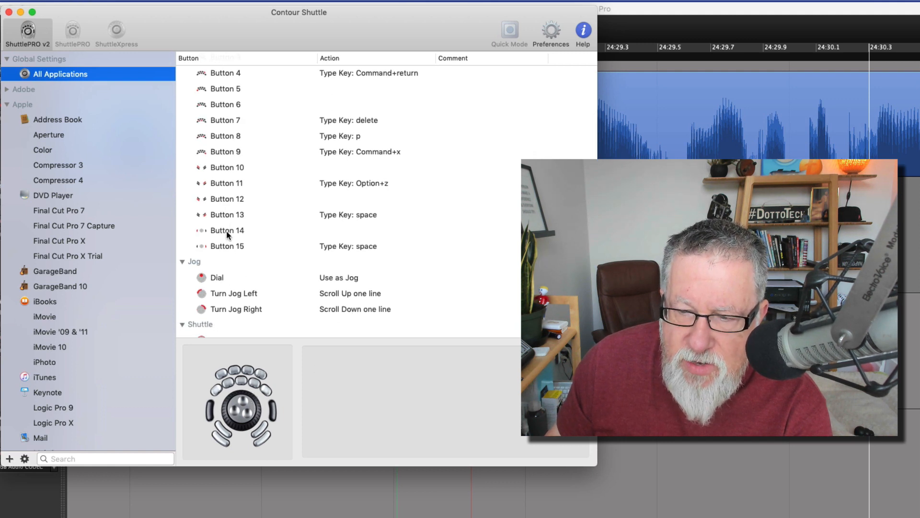
Step: Show the list of action types assignable to Button 14
{"action": "left_click", "coordinate": [226, 230]}
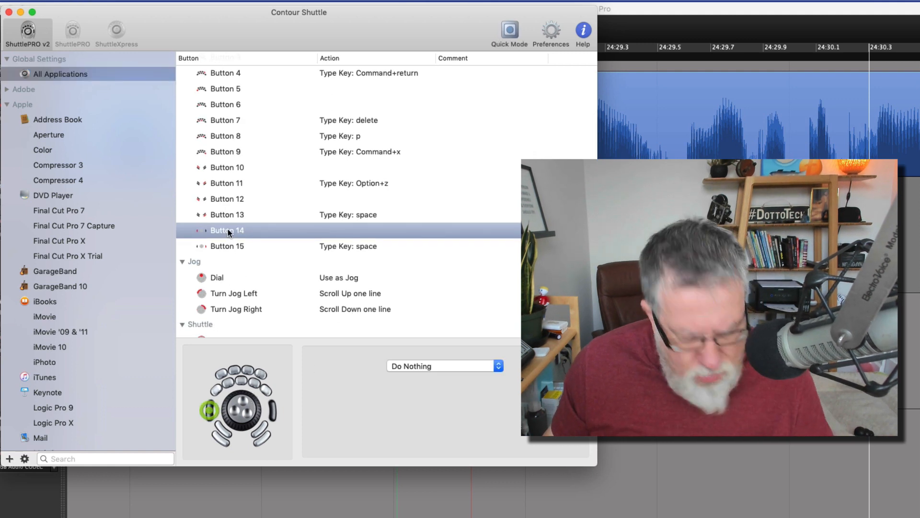
{"action": "mouse_move", "coordinate": [229, 397]}
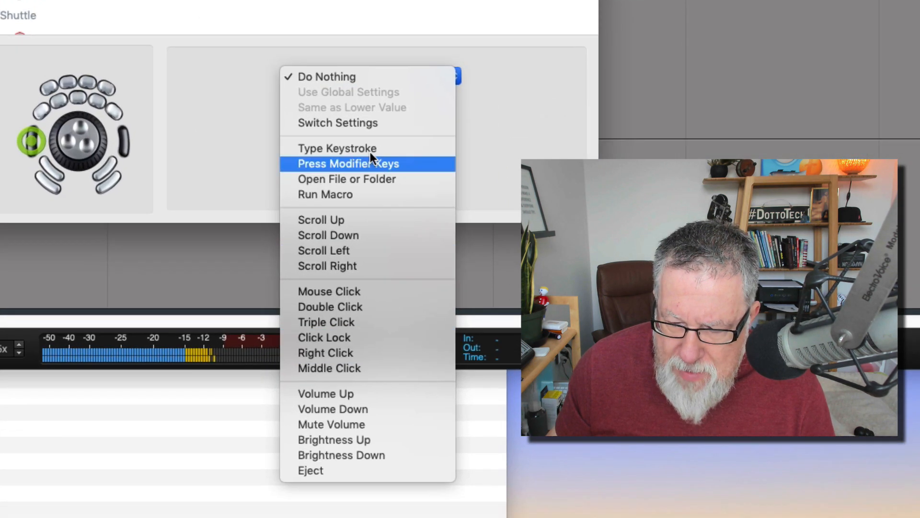
{"action": "mouse_move", "coordinate": [343, 440]}
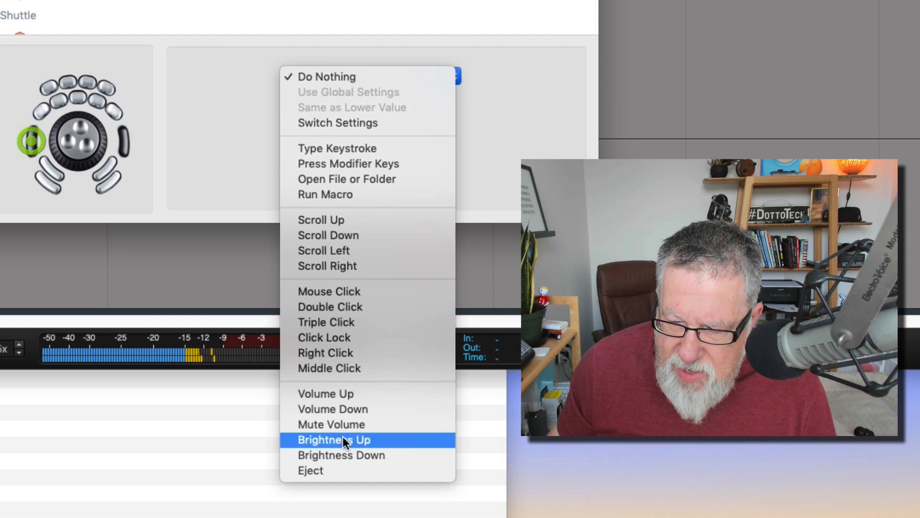
{"action": "mouse_move", "coordinate": [357, 163]}
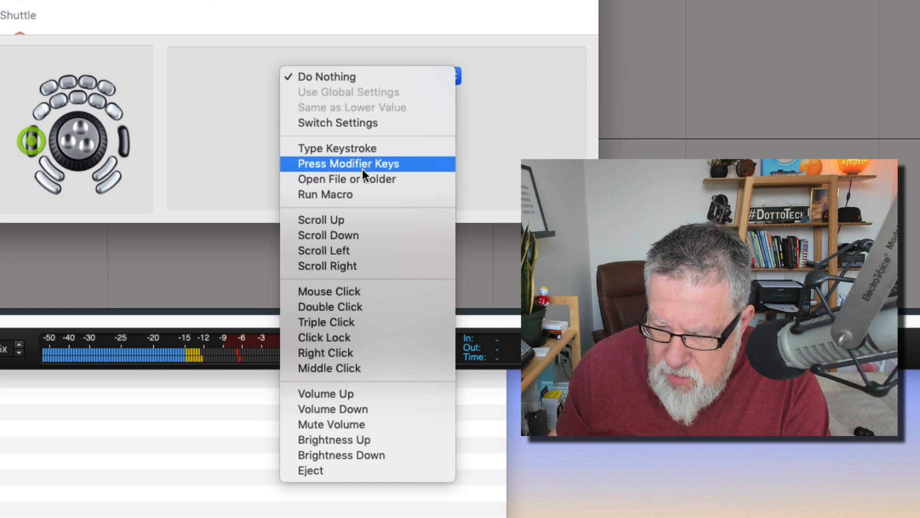
{"action": "mouse_move", "coordinate": [368, 194]}
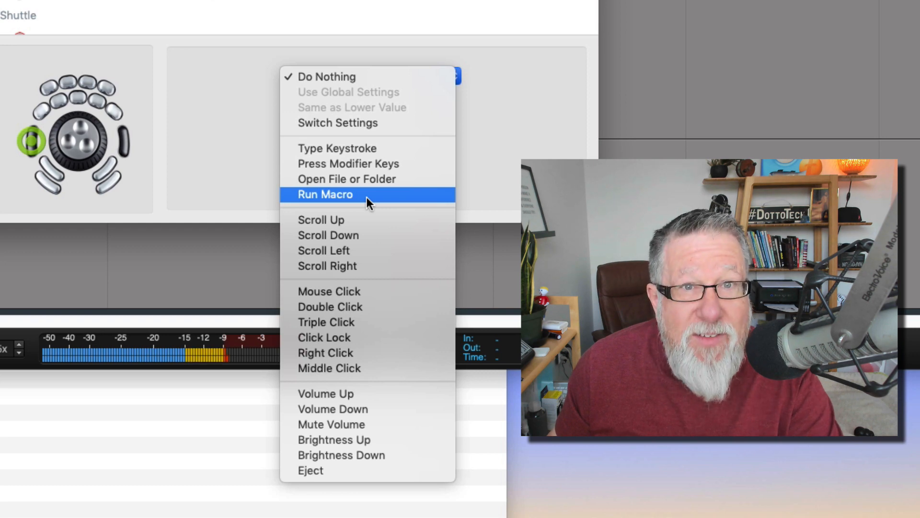
{"action": "mouse_move", "coordinate": [368, 203]}
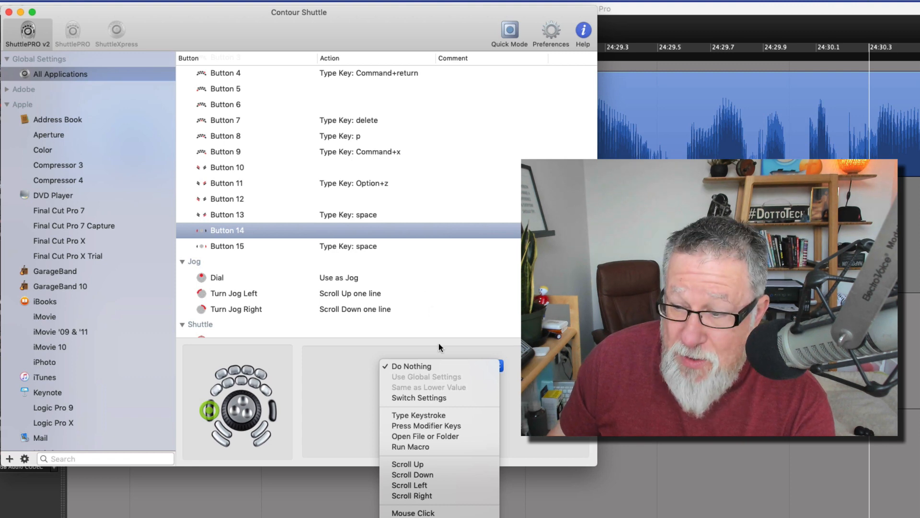
Step: Leave Button 14 on Do Nothing and browse the Apple presets like Final Cut Pro and Logic
{"action": "left_click", "coordinate": [412, 365]}
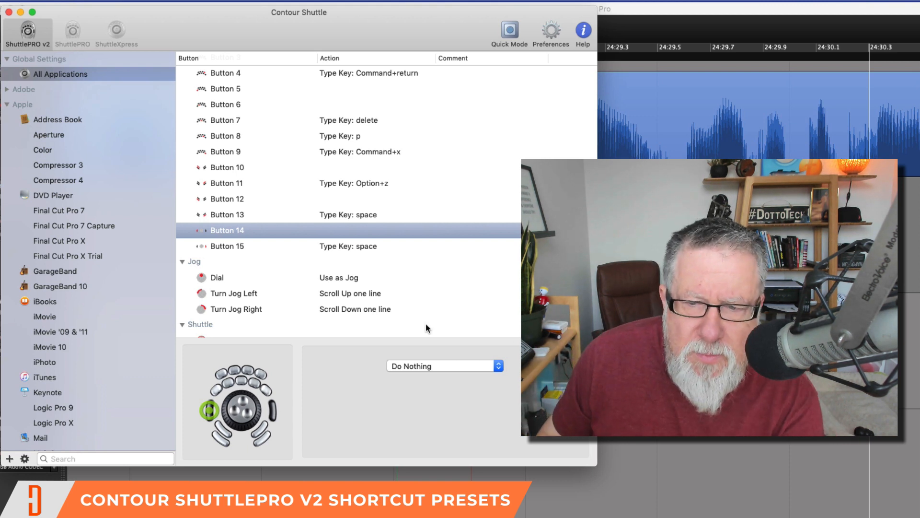
{"action": "scroll", "scroll_direction": "down", "scroll_amount": 3}
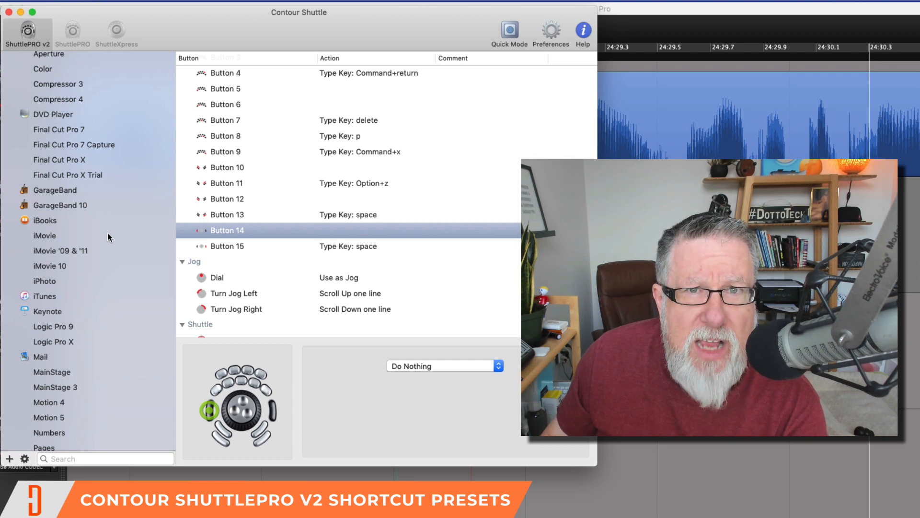
{"action": "scroll", "scroll_direction": "up", "scroll_amount": 3}
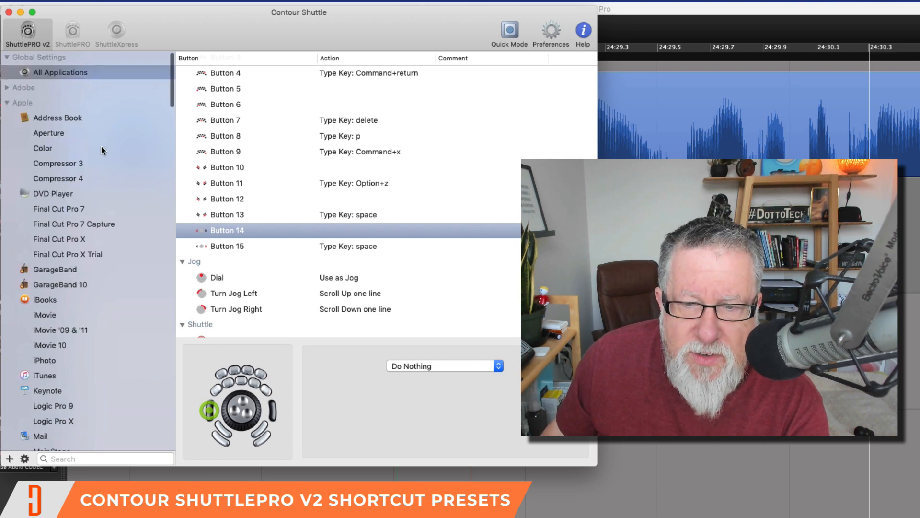
{"action": "scroll", "scroll_direction": "down", "scroll_amount": 3}
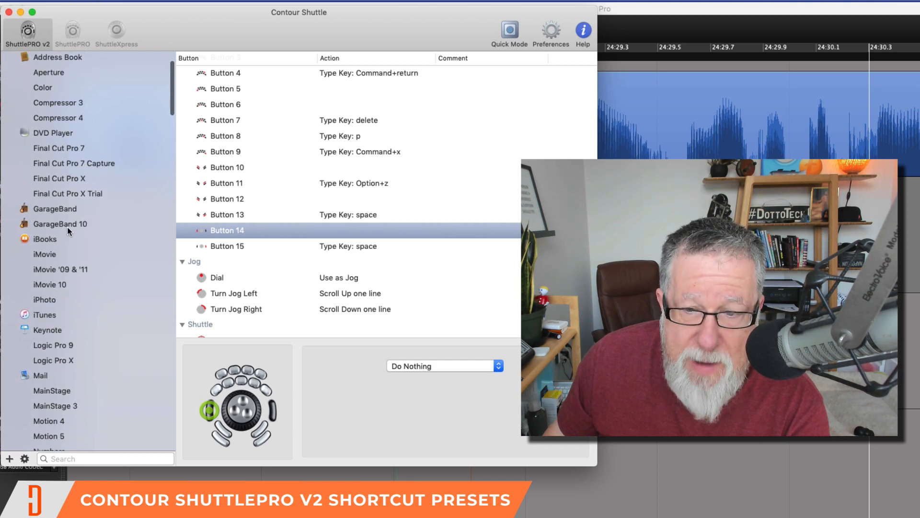
Step: Show the GarageBand 10 preset and inspect Button 9's Play/Pause mapping
{"action": "left_click", "coordinate": [60, 224]}
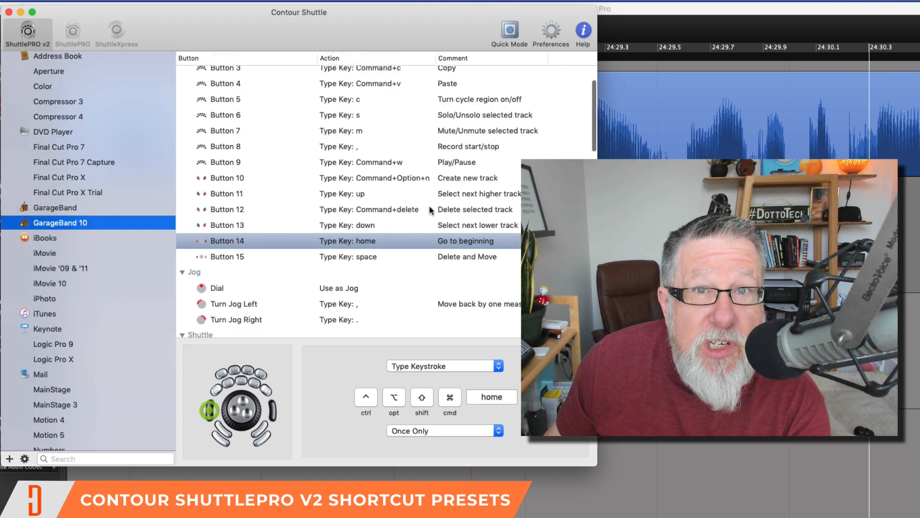
{"action": "scroll", "scroll_direction": "down", "scroll_amount": 3}
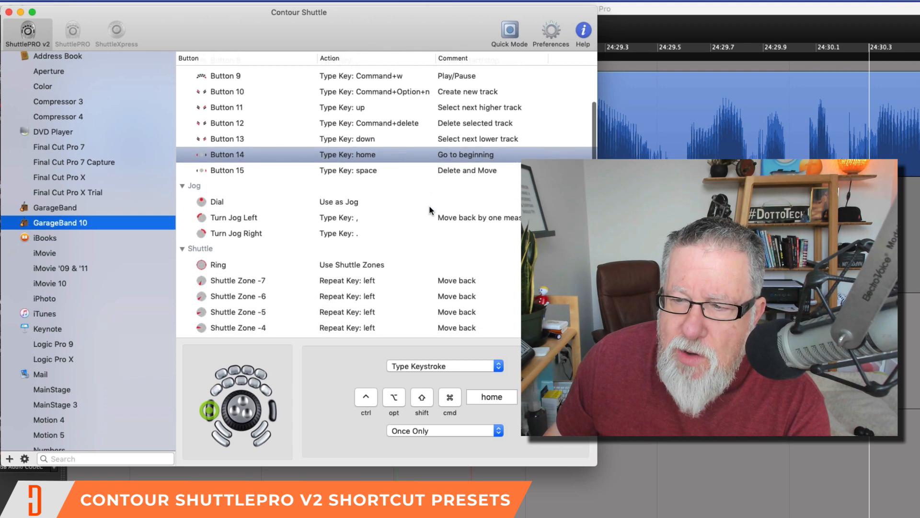
{"action": "scroll", "scroll_direction": "down", "scroll_amount": 3}
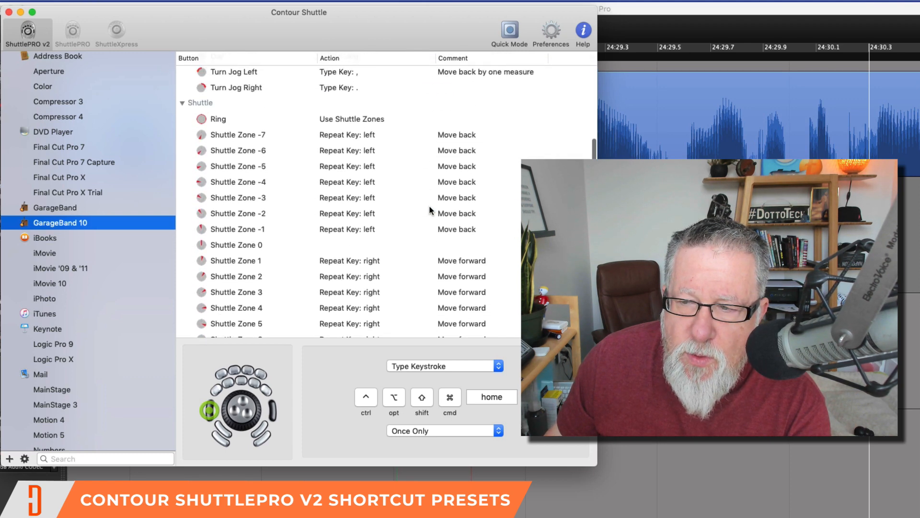
{"action": "scroll", "scroll_direction": "up", "scroll_amount": 3}
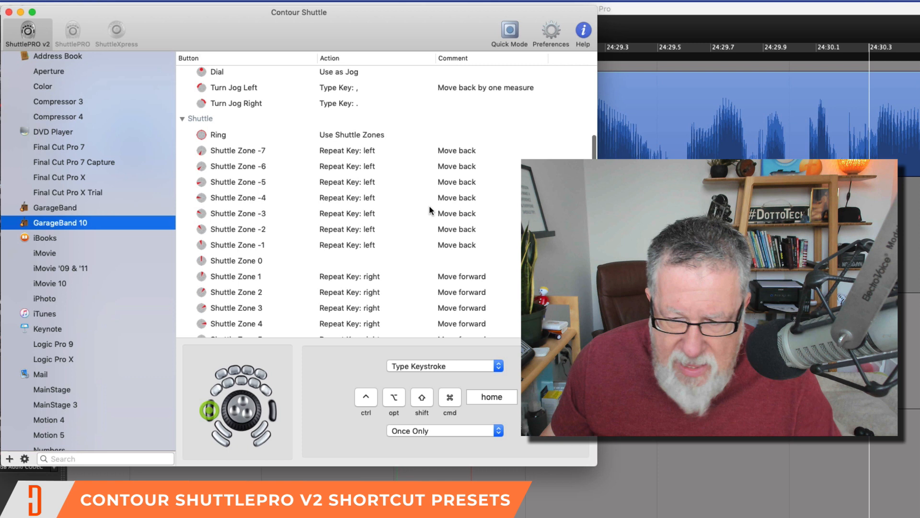
{"action": "left_click", "coordinate": [237, 308]}
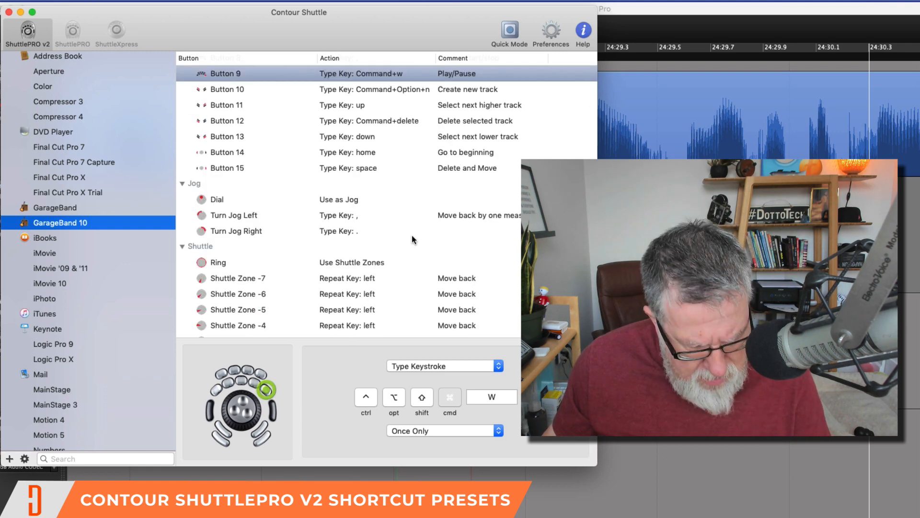
{"action": "mouse_move", "coordinate": [415, 260]}
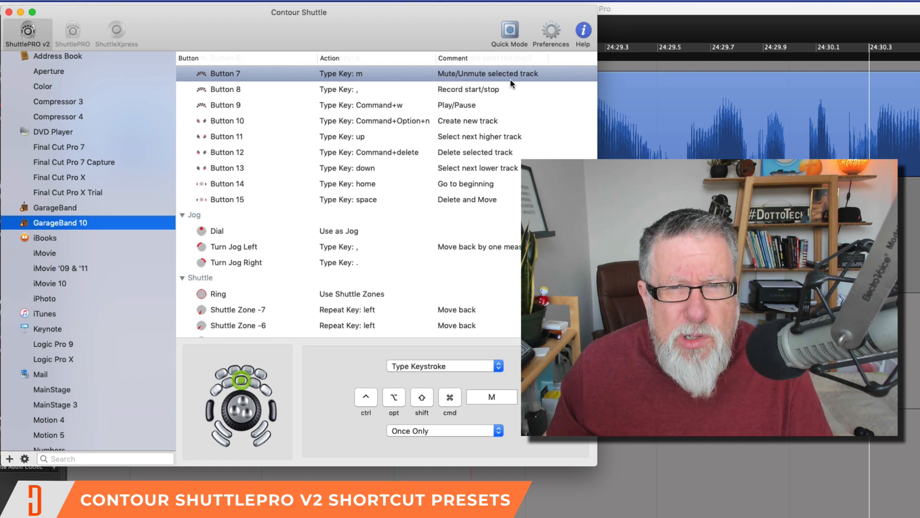
{"action": "mouse_move", "coordinate": [249, 288]}
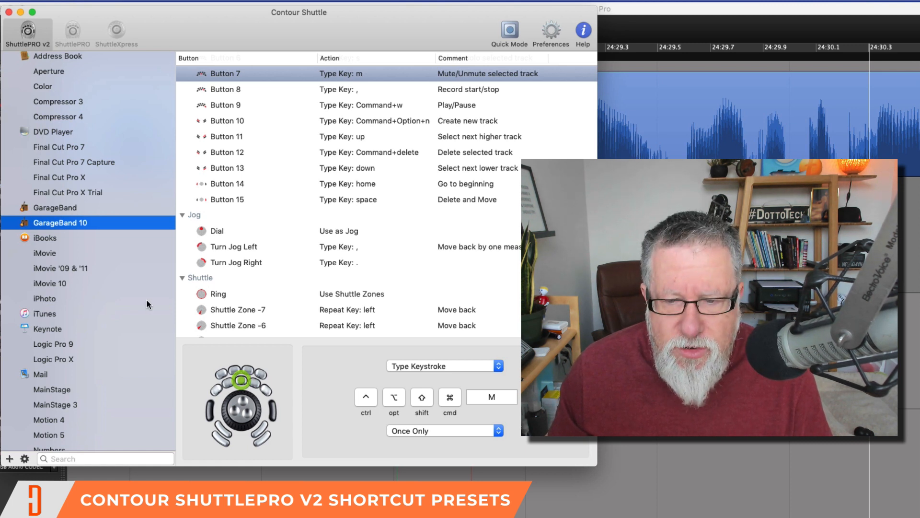
{"action": "scroll", "scroll_direction": "down", "scroll_amount": 3}
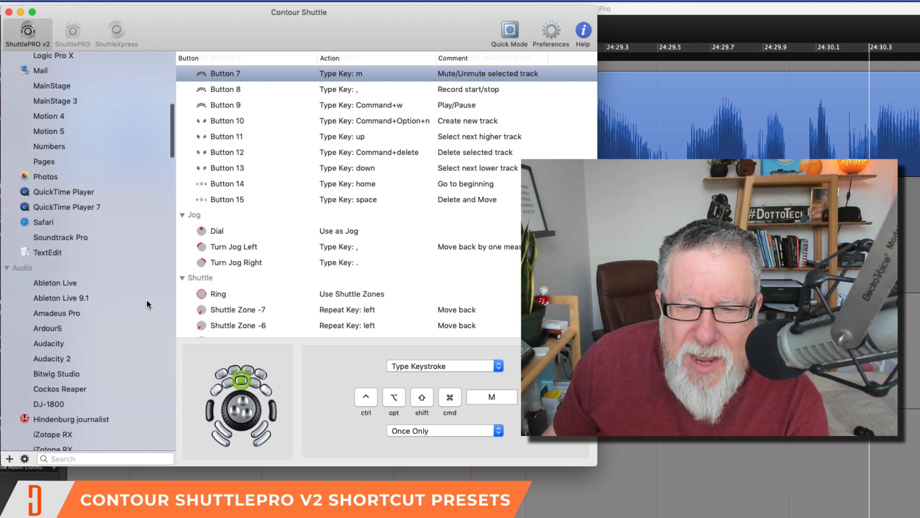
{"action": "scroll", "scroll_direction": "down", "scroll_amount": 3}
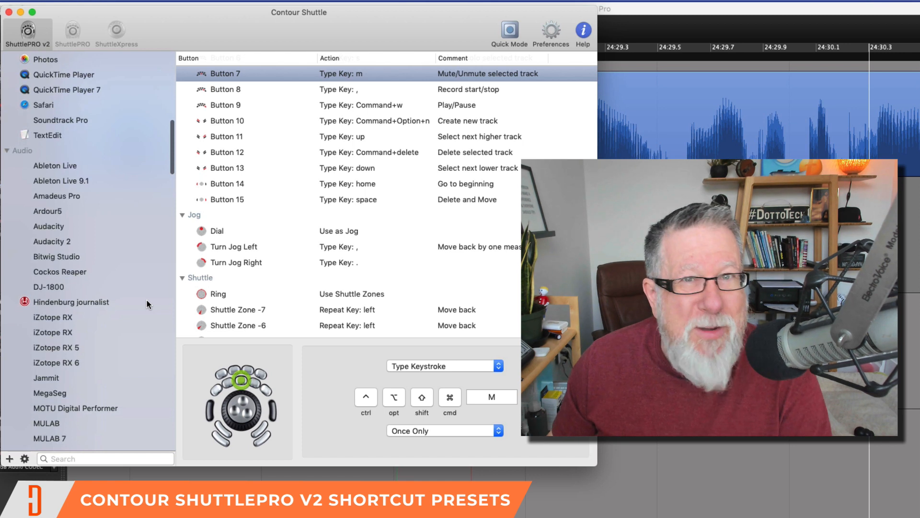
{"action": "scroll", "scroll_direction": "down", "scroll_amount": 3}
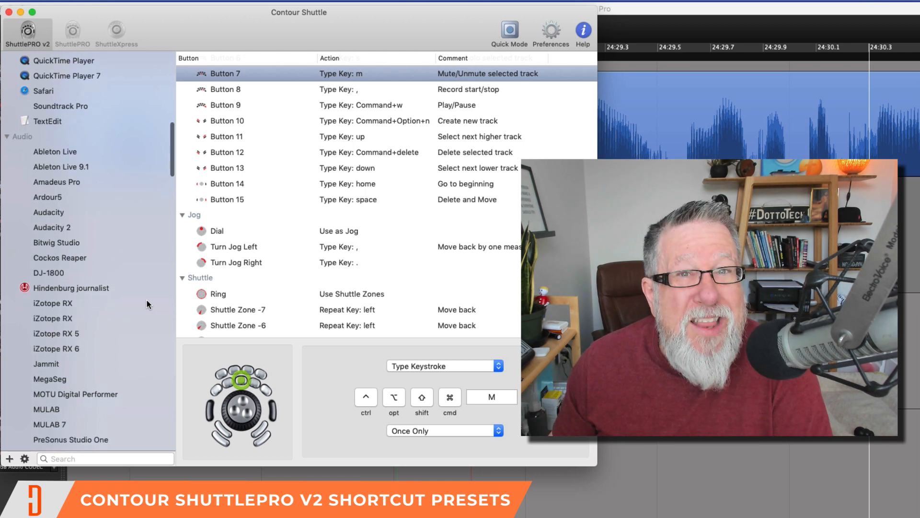
{"action": "scroll", "scroll_direction": "down", "scroll_amount": 3}
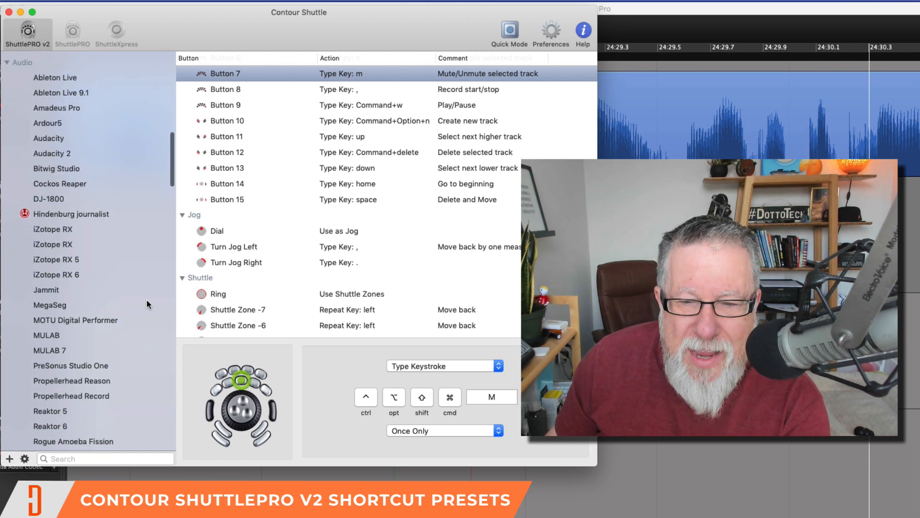
{"action": "scroll", "scroll_direction": "down", "scroll_amount": 3}
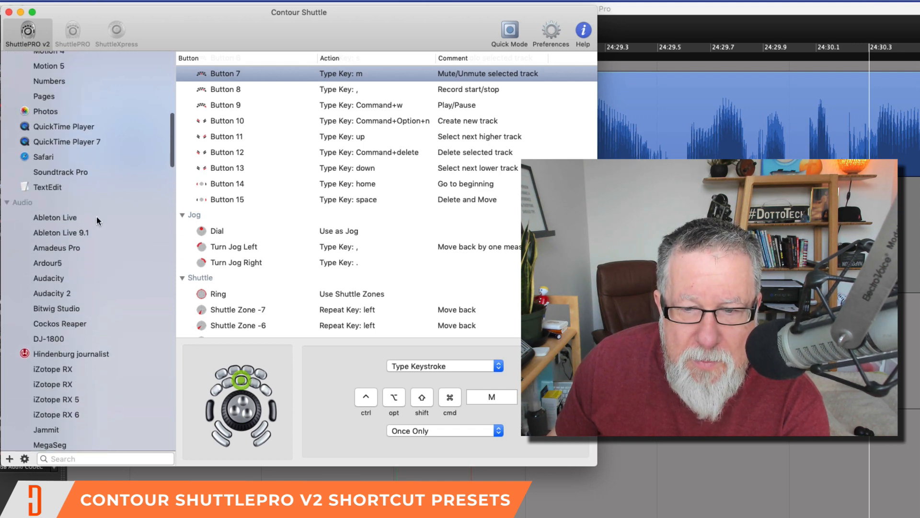
{"action": "scroll", "scroll_direction": "up", "scroll_amount": 3}
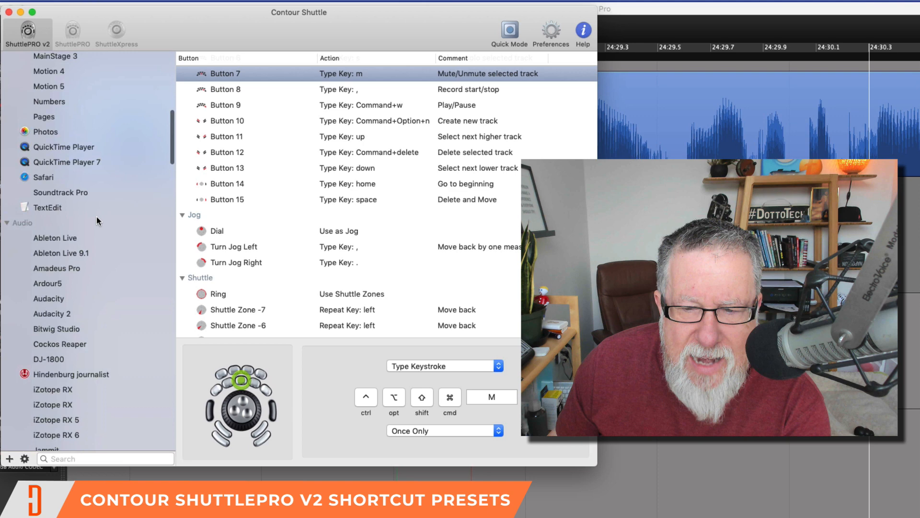
{"action": "scroll", "scroll_direction": "down", "scroll_amount": 3}
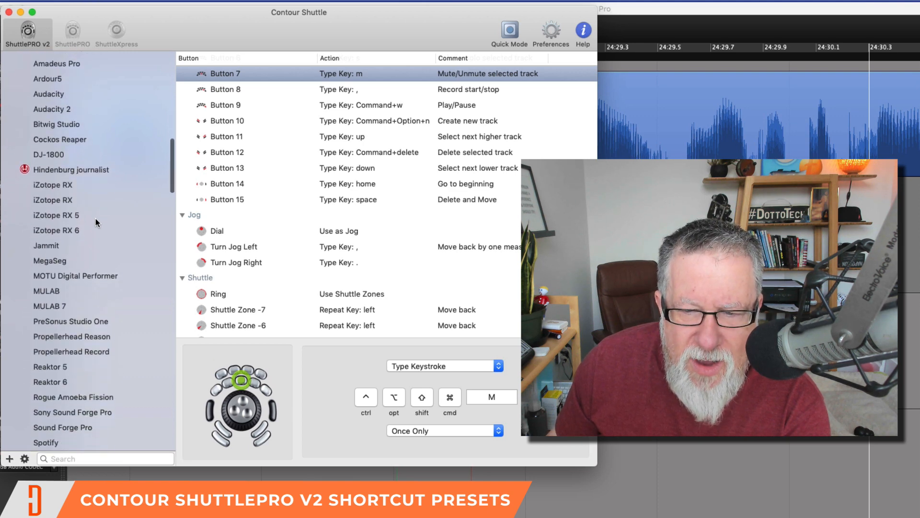
{"action": "scroll", "scroll_direction": "down", "scroll_amount": 3}
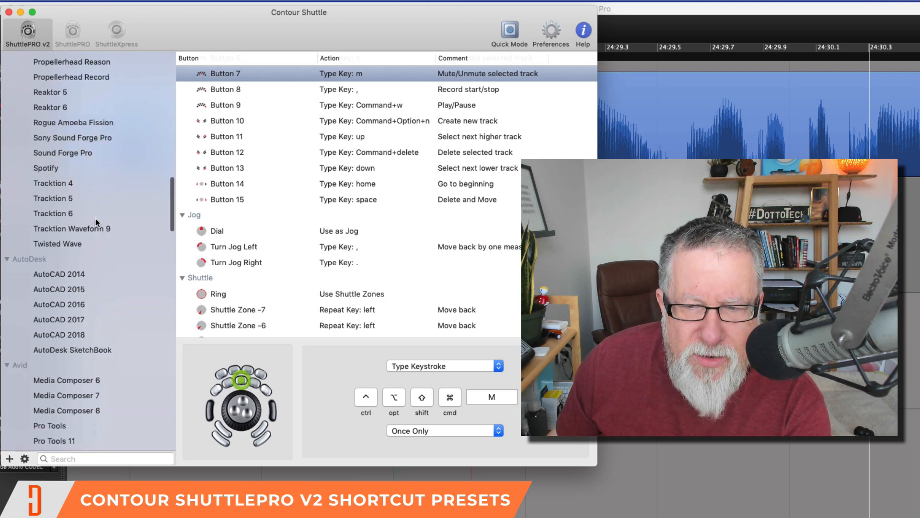
{"action": "scroll", "scroll_direction": "down", "scroll_amount": 3}
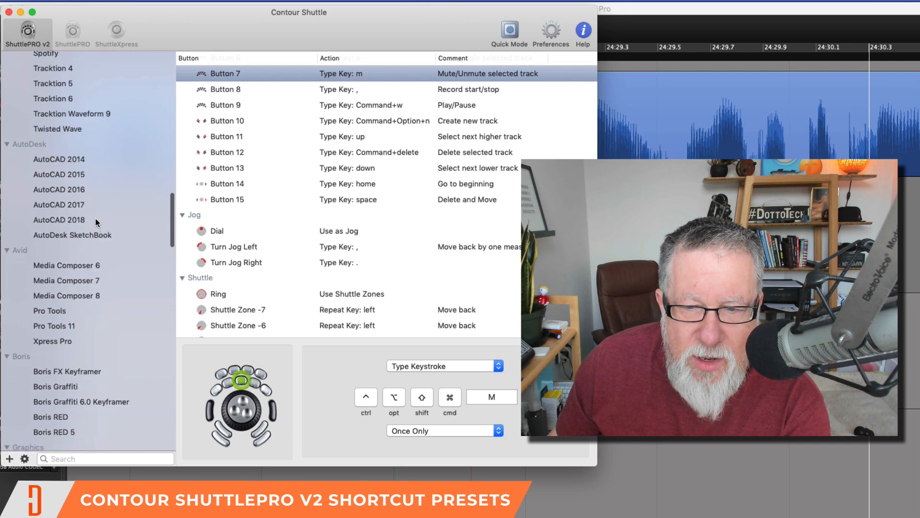
{"action": "scroll", "scroll_direction": "down", "scroll_amount": 3}
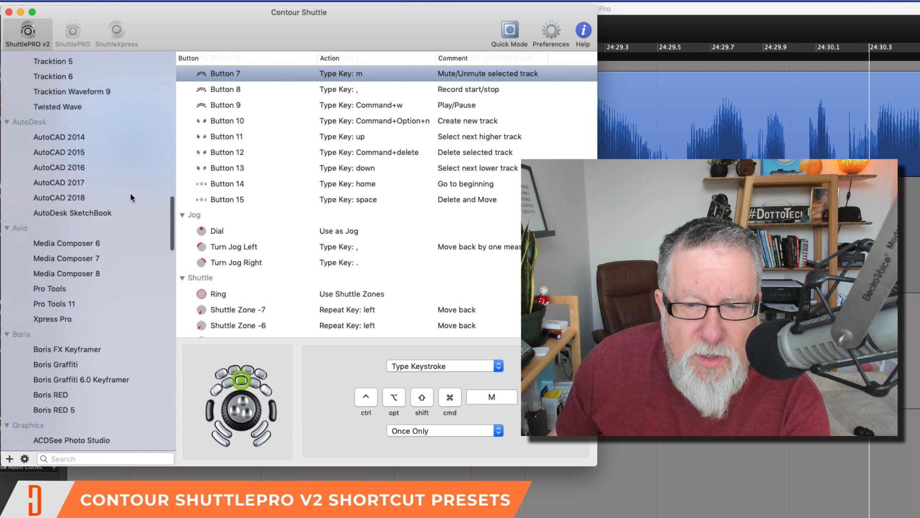
{"action": "scroll", "scroll_direction": "down", "scroll_amount": 3}
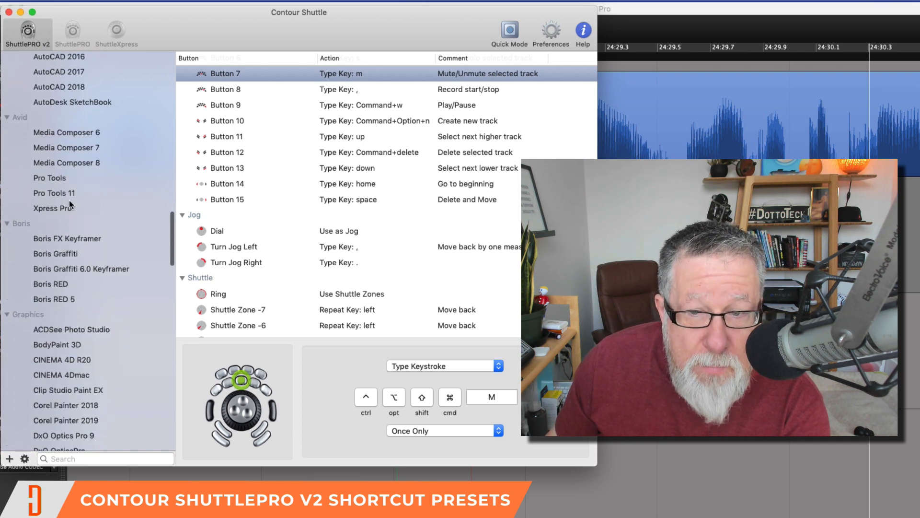
{"action": "scroll", "scroll_direction": "down", "scroll_amount": 3}
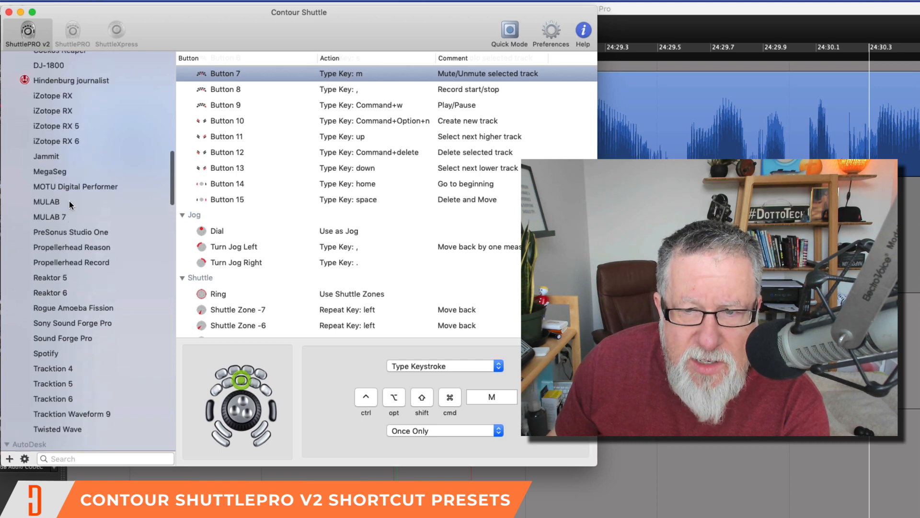
{"action": "scroll", "scroll_direction": "up", "scroll_amount": 3}
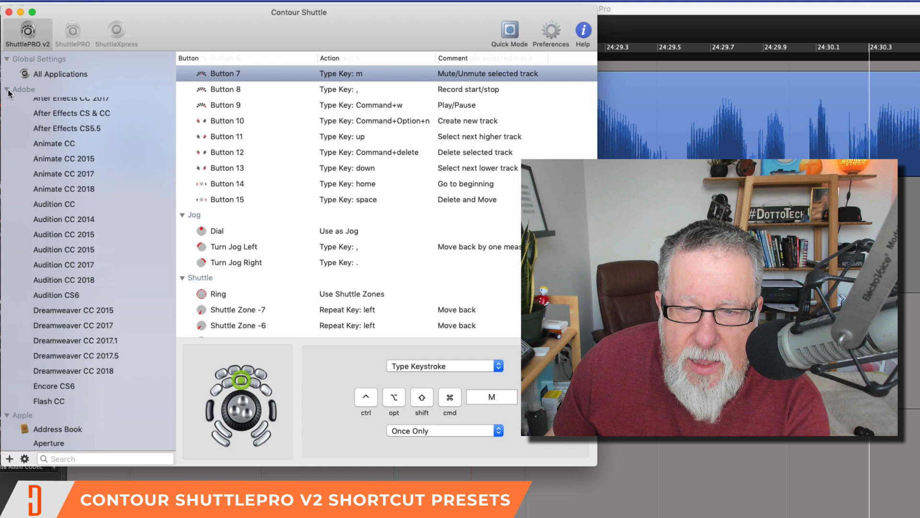
{"action": "scroll", "scroll_direction": "down", "scroll_amount": 3}
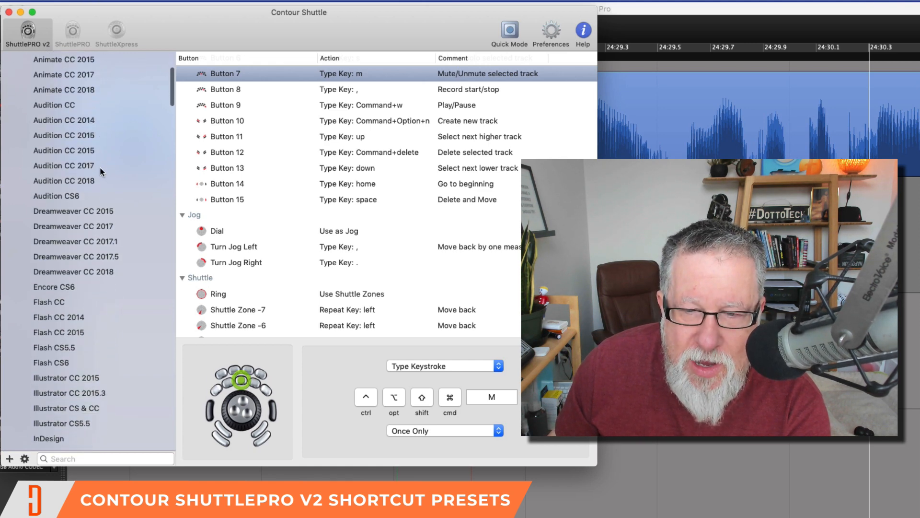
{"action": "scroll", "scroll_direction": "down", "scroll_amount": 3}
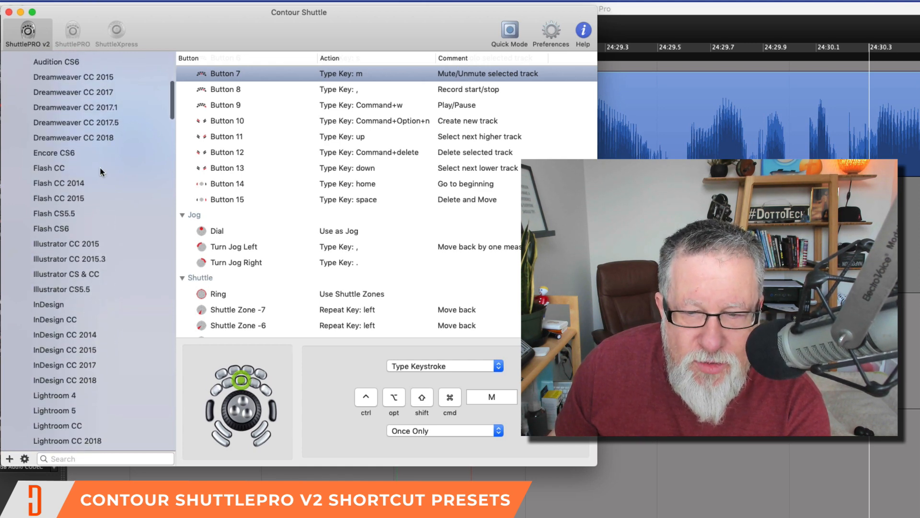
{"action": "scroll", "scroll_direction": "down", "scroll_amount": 3}
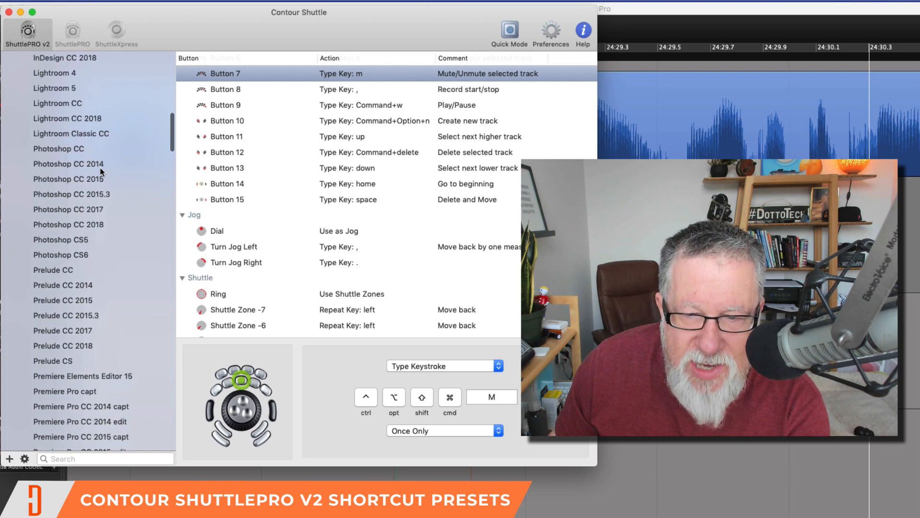
{"action": "scroll", "scroll_direction": "down", "scroll_amount": 3}
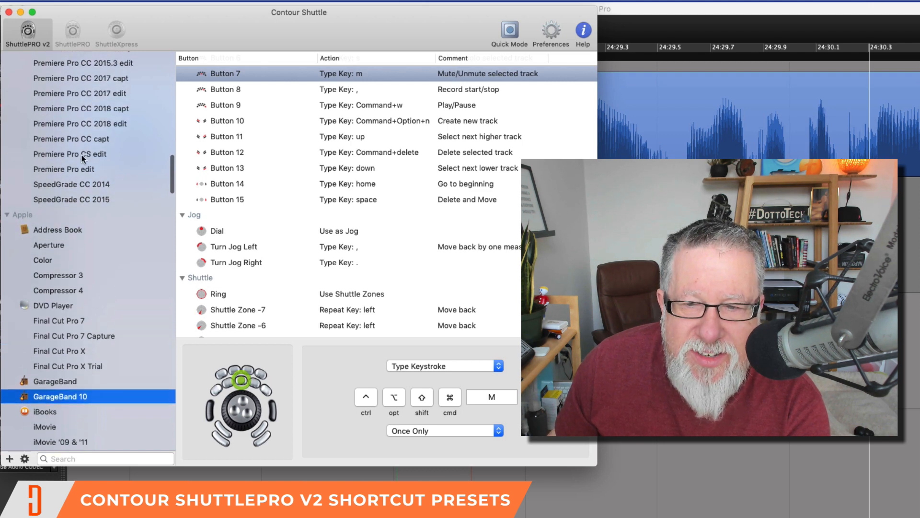
Step: Show the Premiere Pro CS edit preset and browse down to the Microsoft Office and Steinberg presets
{"action": "left_click", "coordinate": [70, 156]}
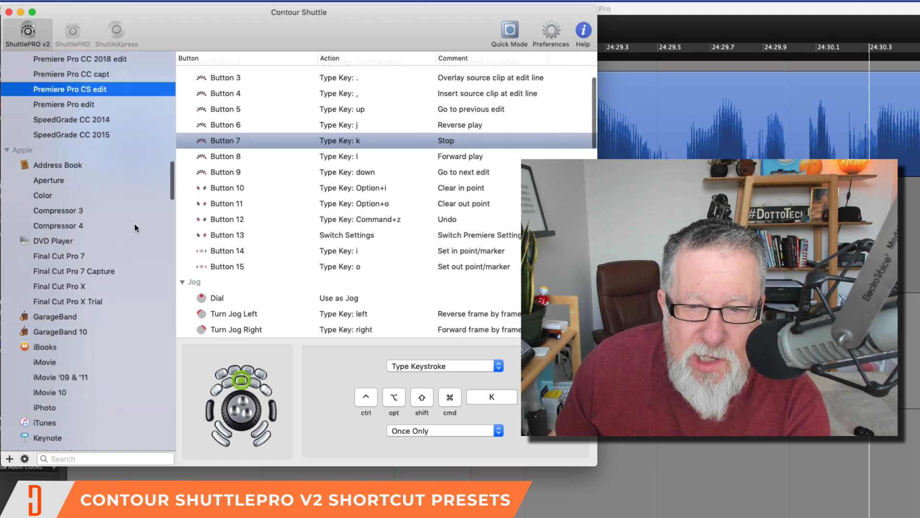
{"action": "scroll", "scroll_direction": "down", "scroll_amount": 3}
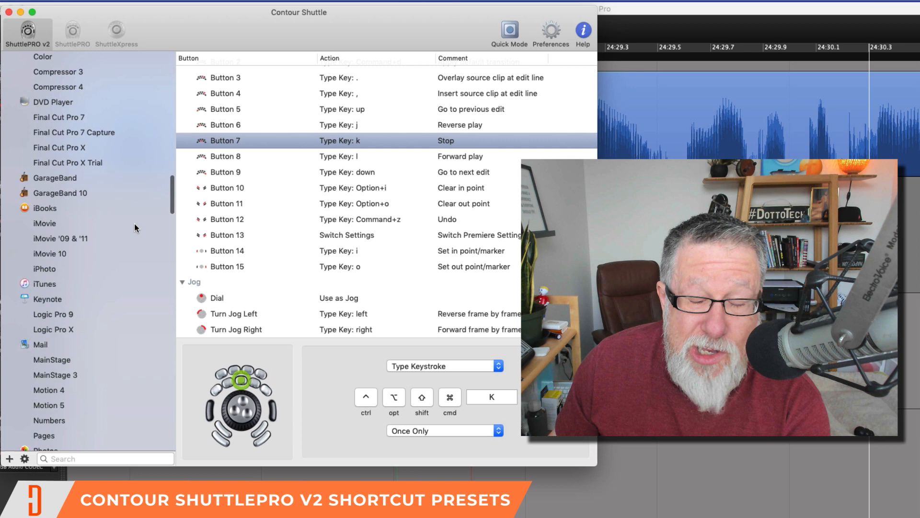
{"action": "scroll", "scroll_direction": "down", "scroll_amount": 3}
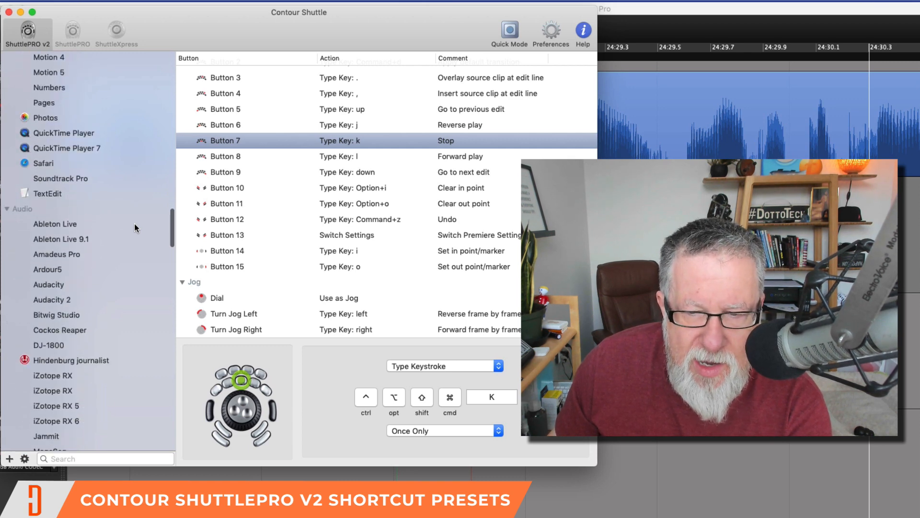
{"action": "scroll", "scroll_direction": "down", "scroll_amount": 3}
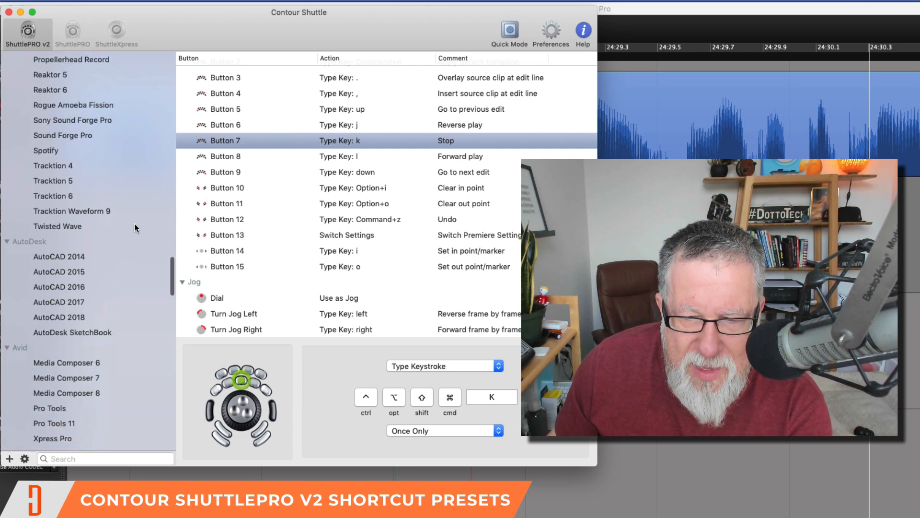
{"action": "scroll", "scroll_direction": "down", "scroll_amount": 3}
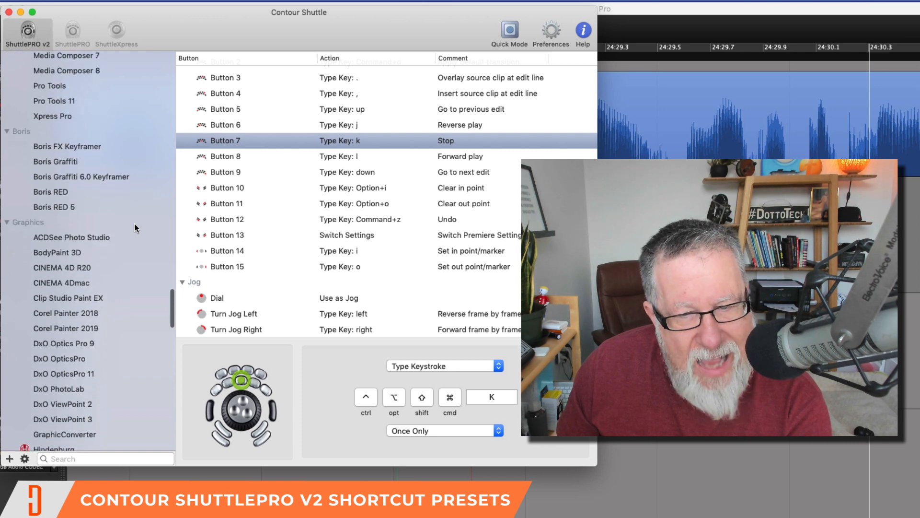
{"action": "scroll", "scroll_direction": "down", "scroll_amount": 3}
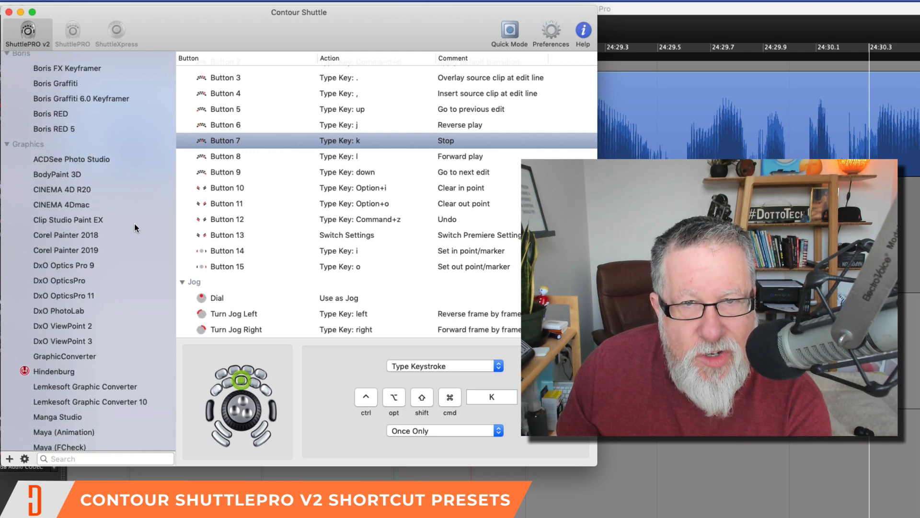
{"action": "scroll", "scroll_direction": "down", "scroll_amount": 3}
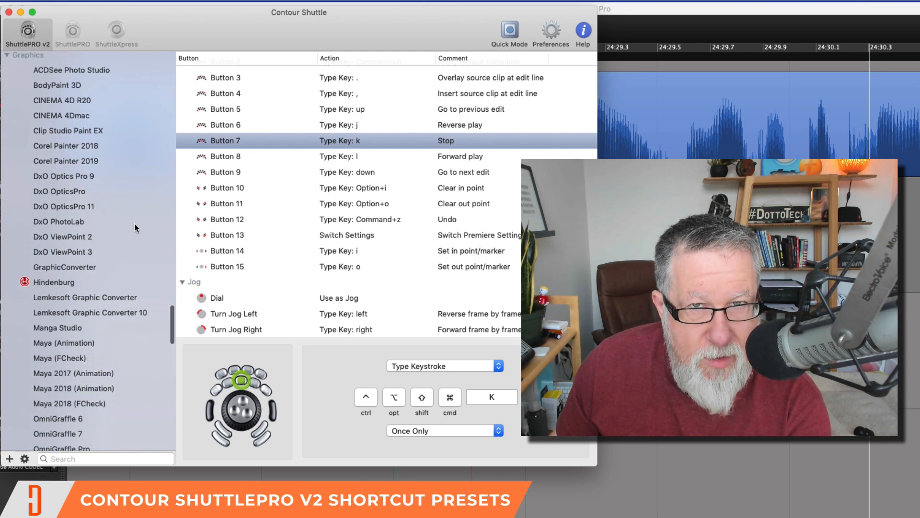
{"action": "scroll", "scroll_direction": "down", "scroll_amount": 3}
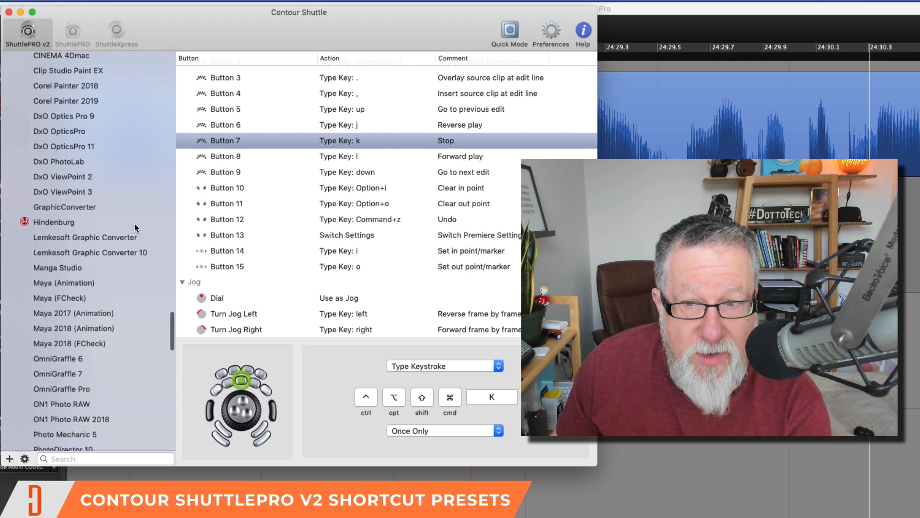
{"action": "scroll", "scroll_direction": "down", "scroll_amount": 3}
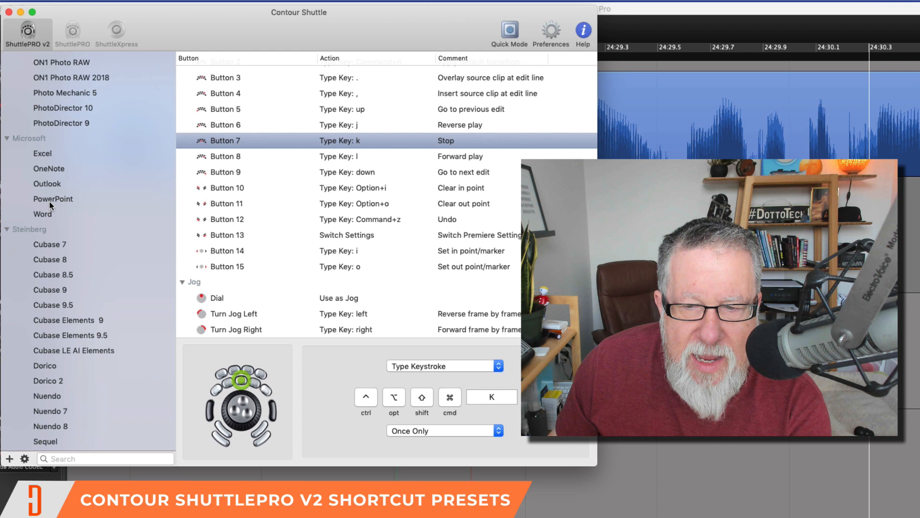
Step: Show the PowerPoint preset's slide-command buttons and scroll shuttle zones
{"action": "left_click", "coordinate": [53, 198]}
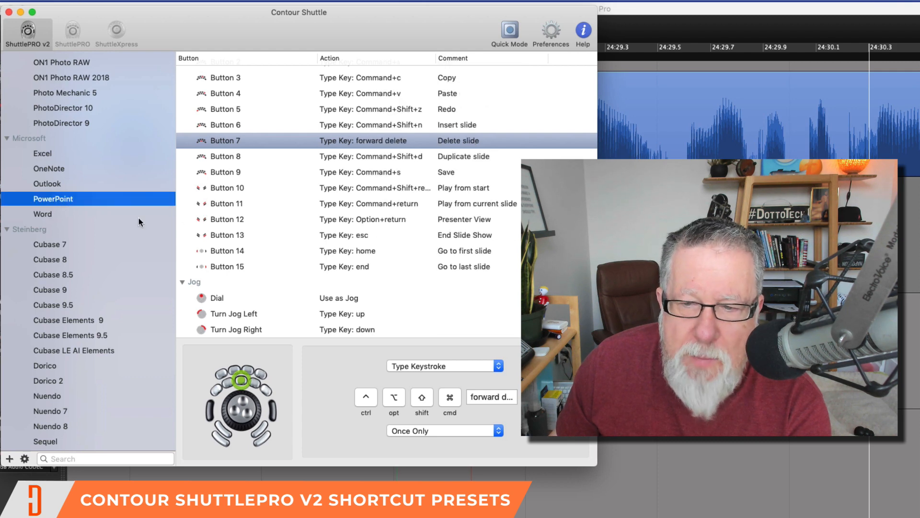
{"action": "mouse_move", "coordinate": [174, 215]}
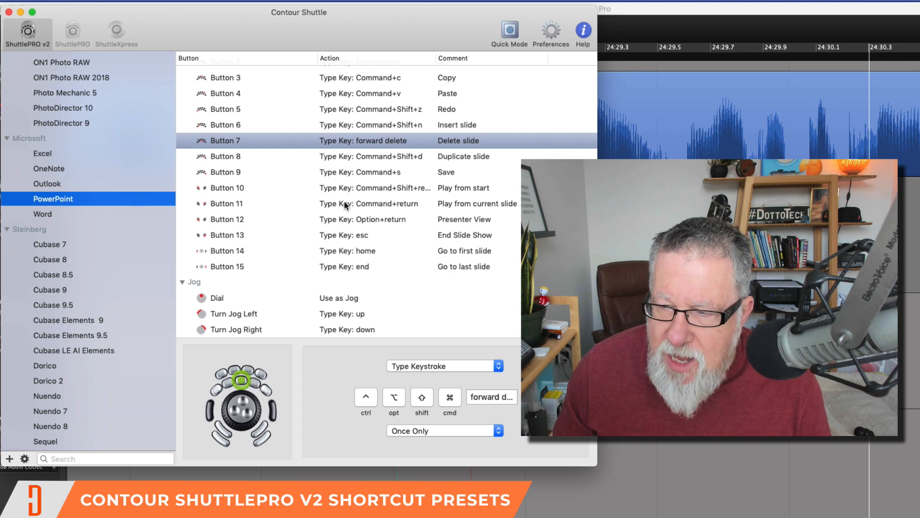
{"action": "scroll", "scroll_direction": "up", "scroll_amount": 3}
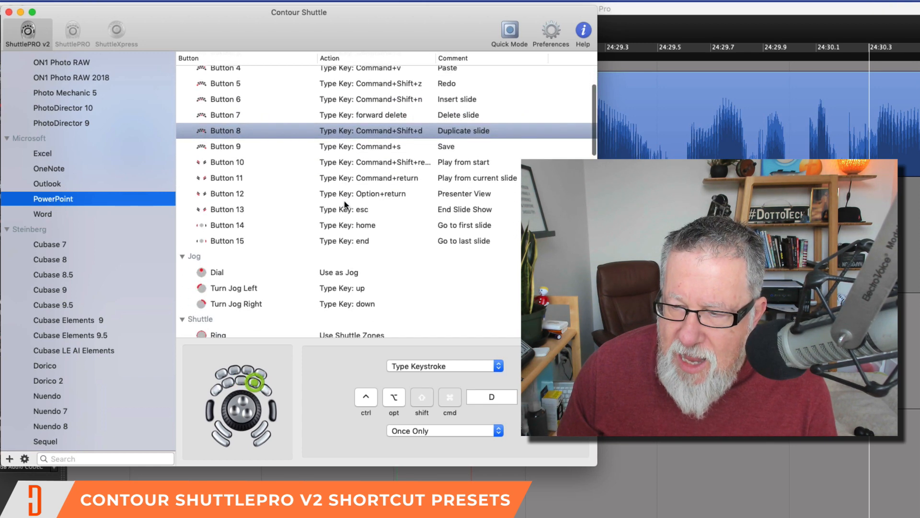
{"action": "scroll", "scroll_direction": "down", "scroll_amount": 3}
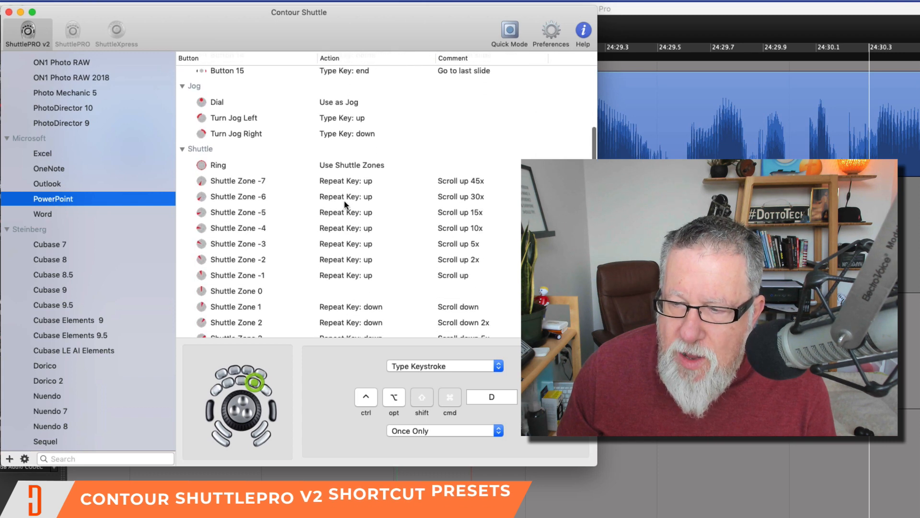